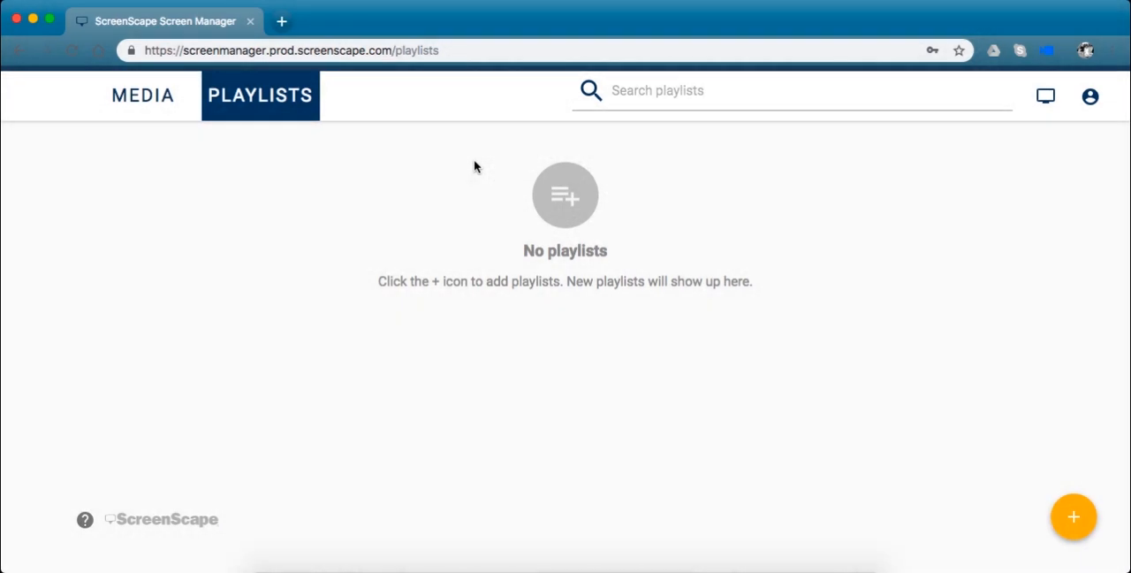
mouse_move(240, 97)
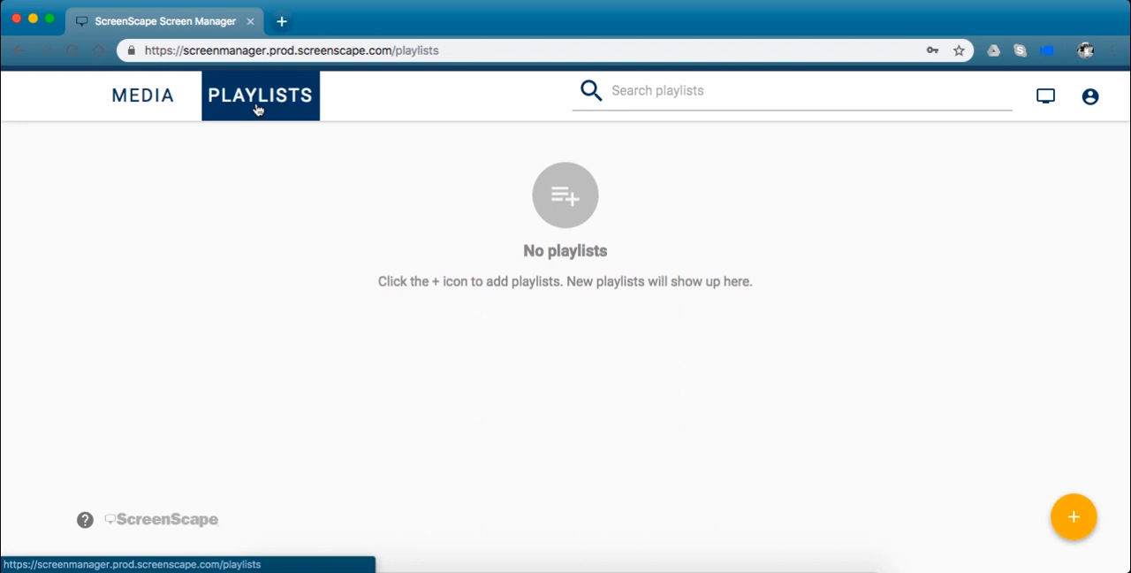
mouse_move(478, 283)
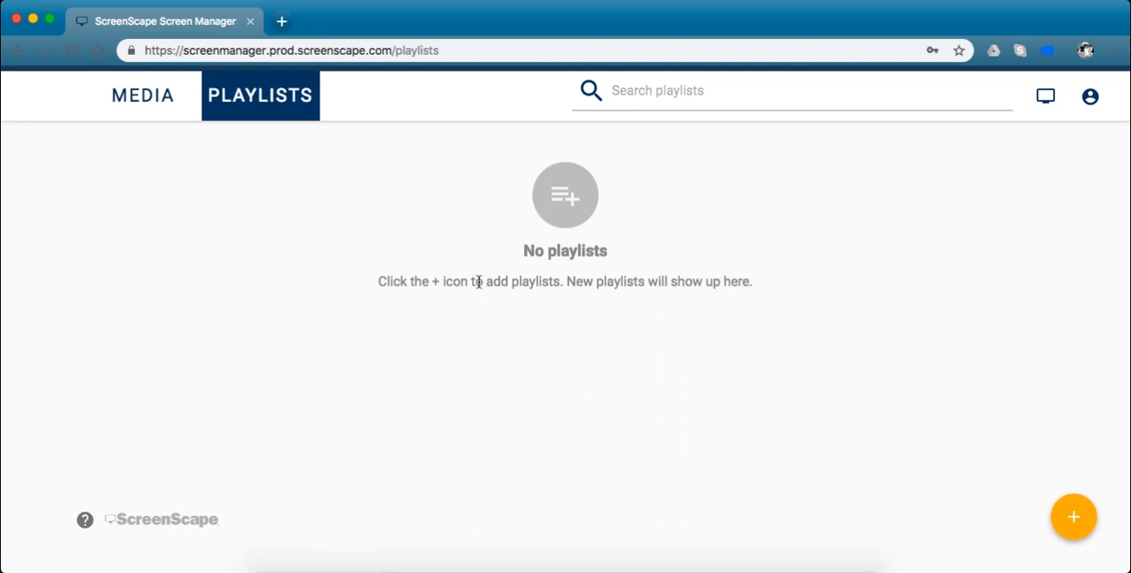
mouse_move(565, 255)
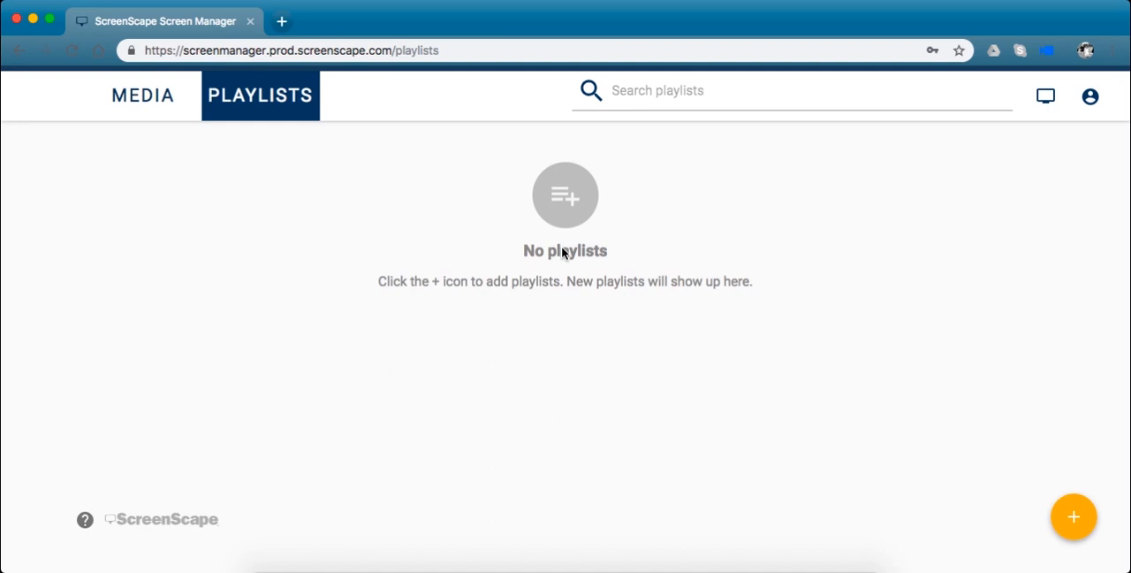
mouse_move(721, 311)
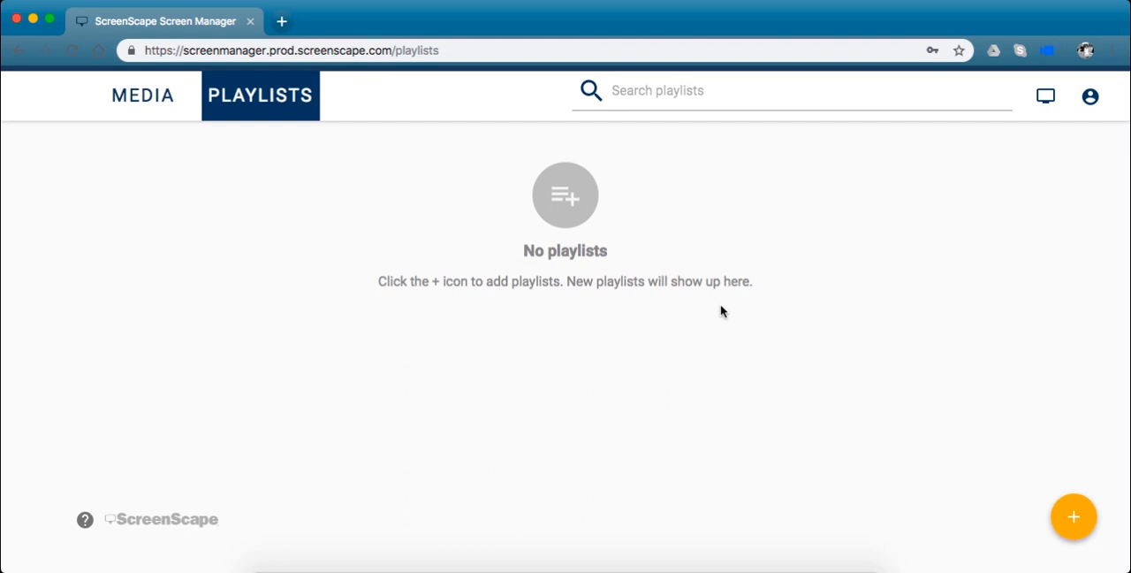
mouse_move(248, 168)
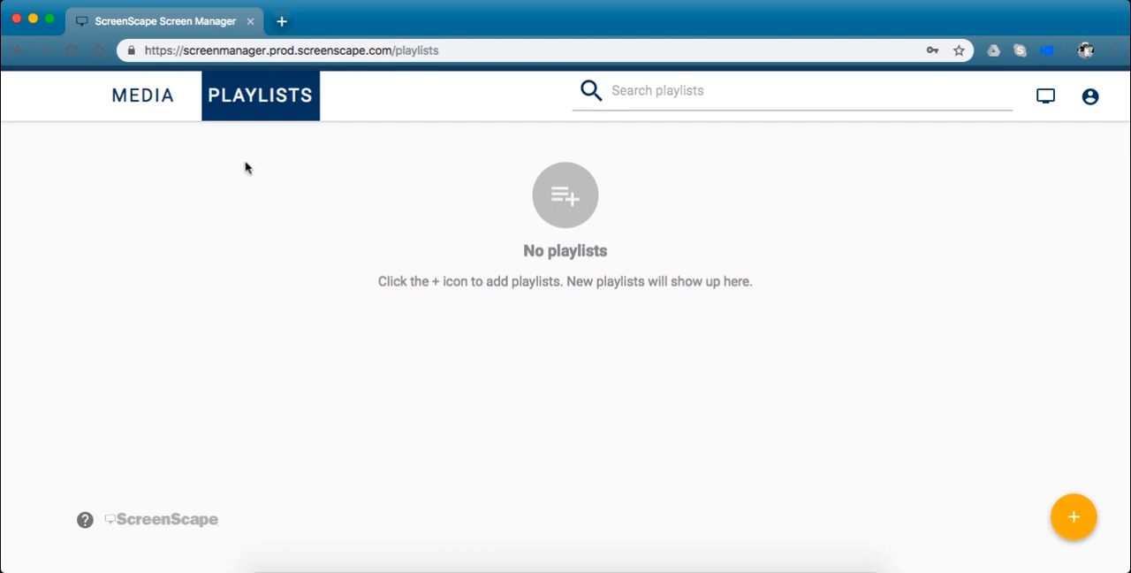
mouse_move(260, 106)
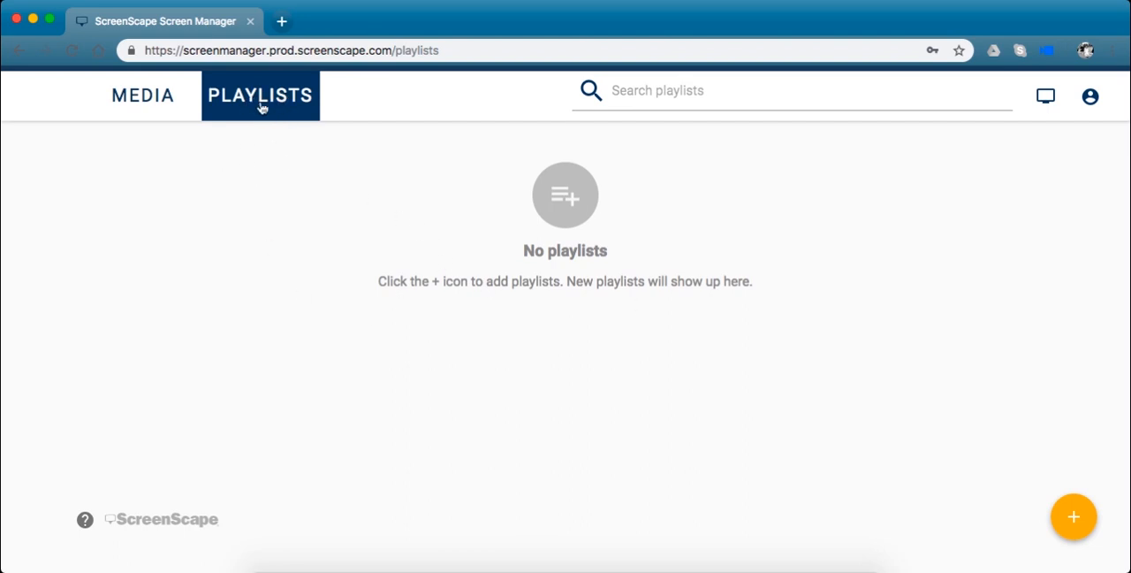
From the Playlists page, create a new playlist 'Untitled Playlist 1'.
left_click(141, 95)
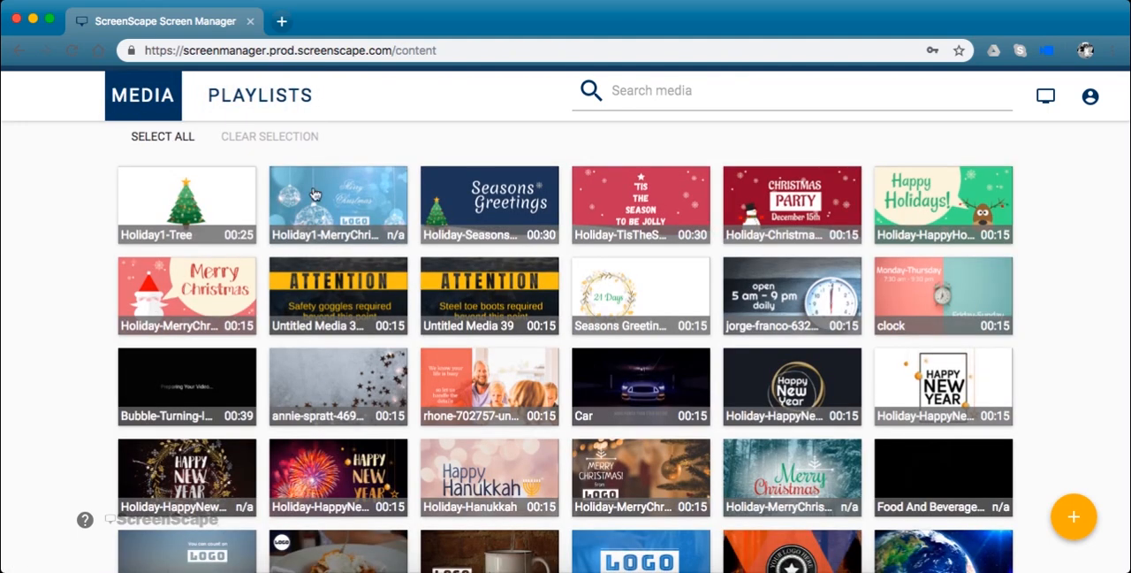
left_click(260, 96)
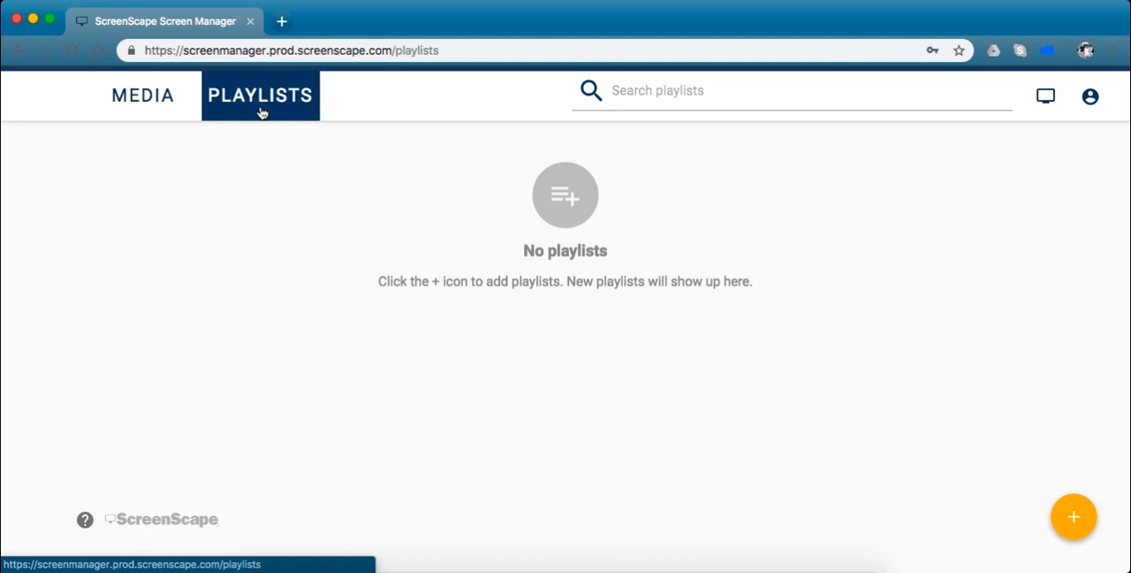
mouse_move(845, 408)
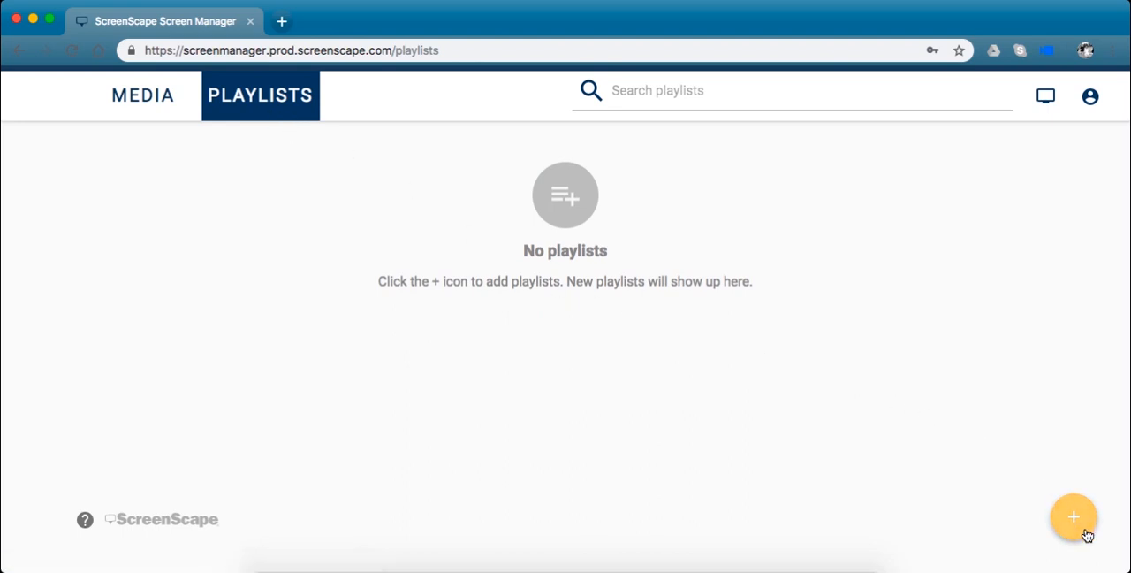
left_click(1075, 516)
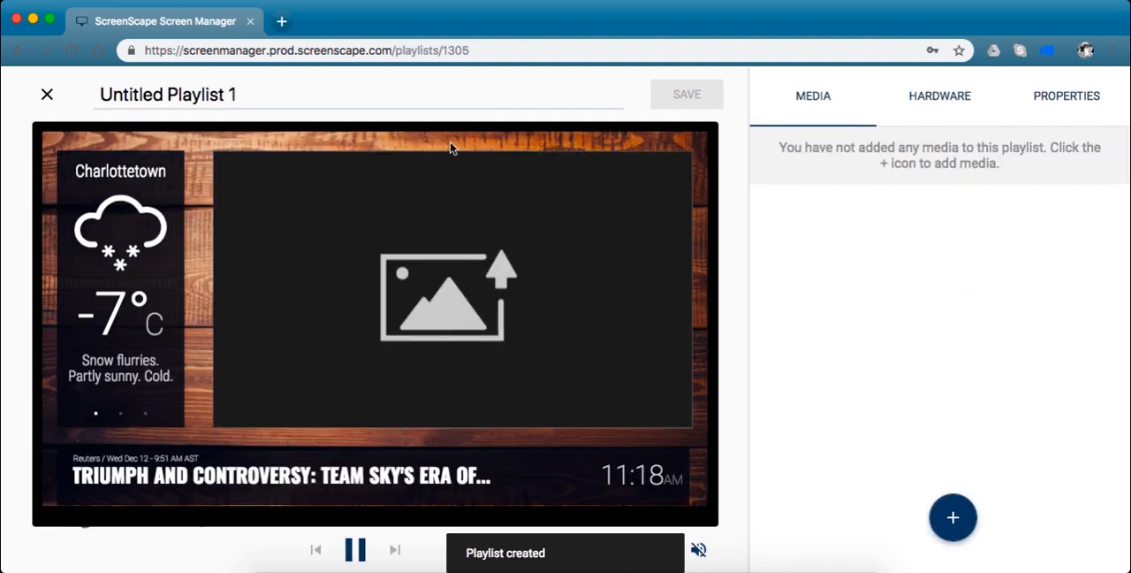
mouse_move(873, 299)
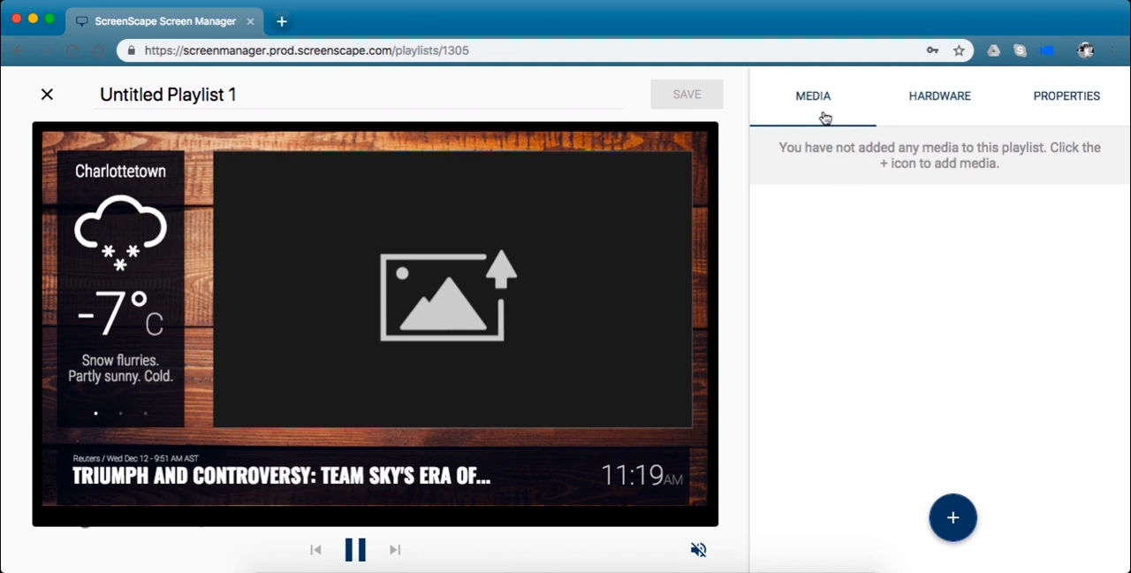
mouse_move(810, 104)
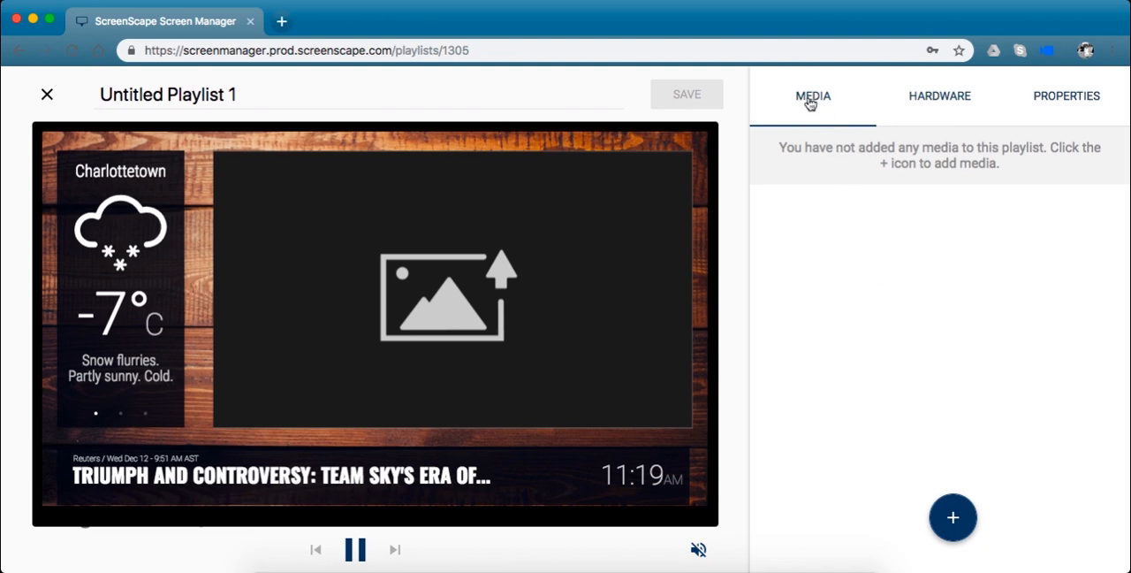
mouse_move(964, 500)
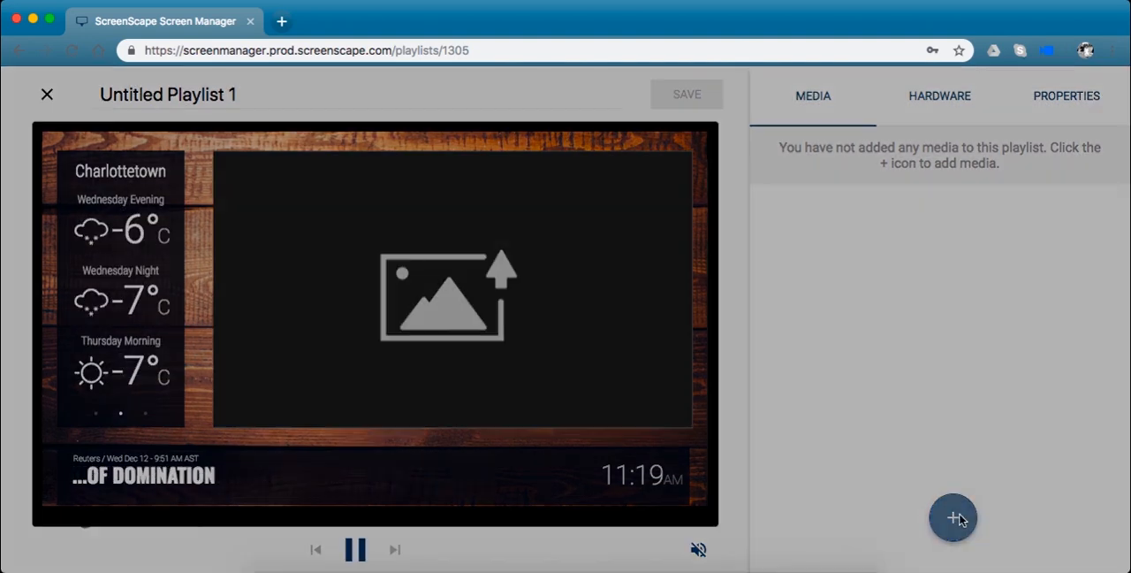
Add seven Christmas media items, including Holiday1-Tree and Holiday-SeasonsGreetings, from the Media panel.
left_click(955, 518)
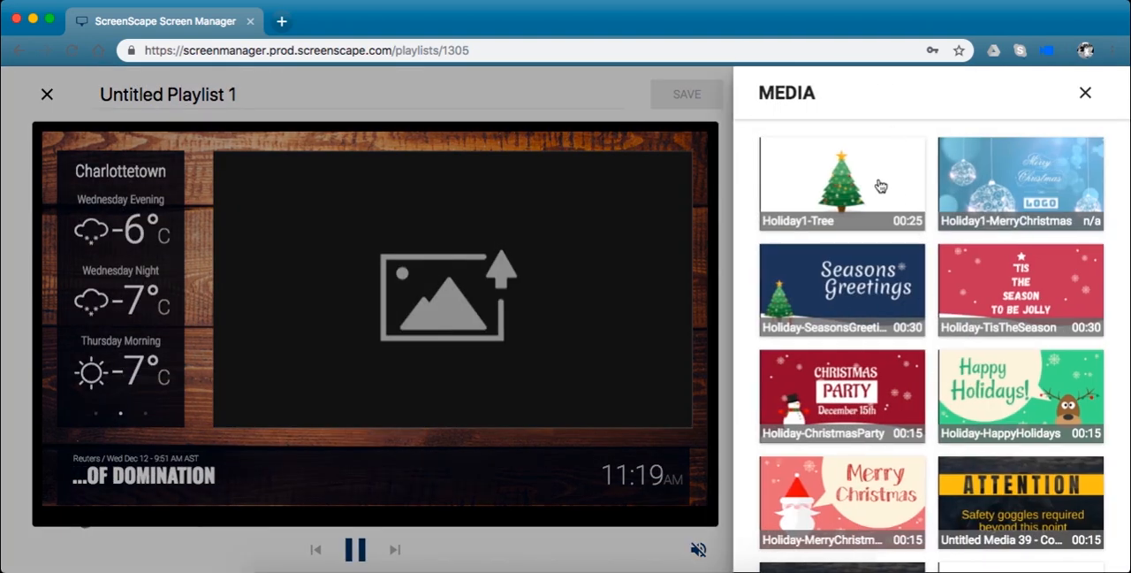
scroll("down", 3)
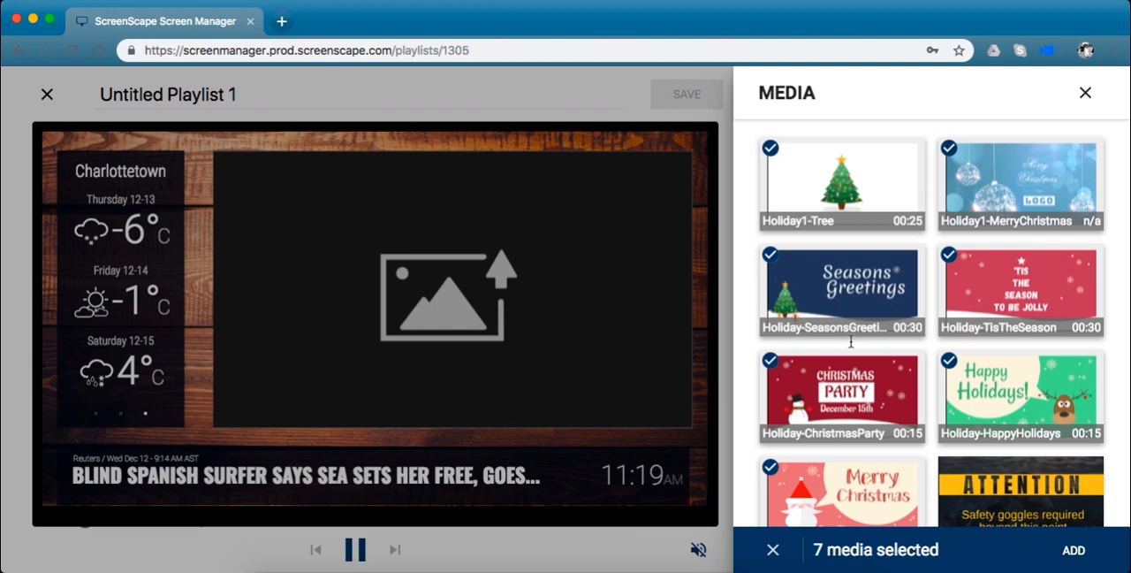
left_click(1020, 492)
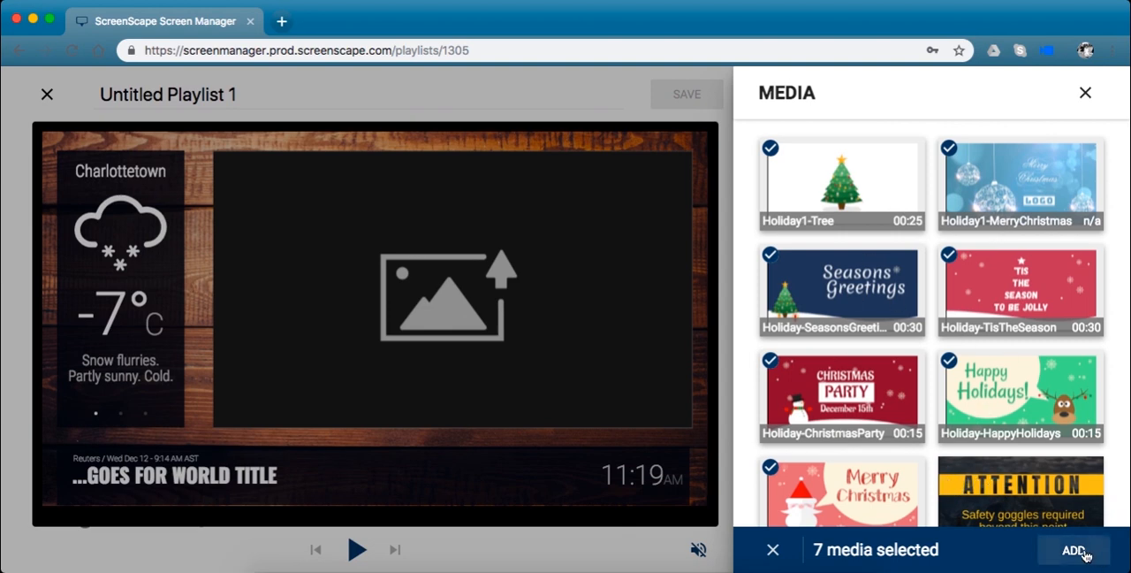
left_click(1074, 550)
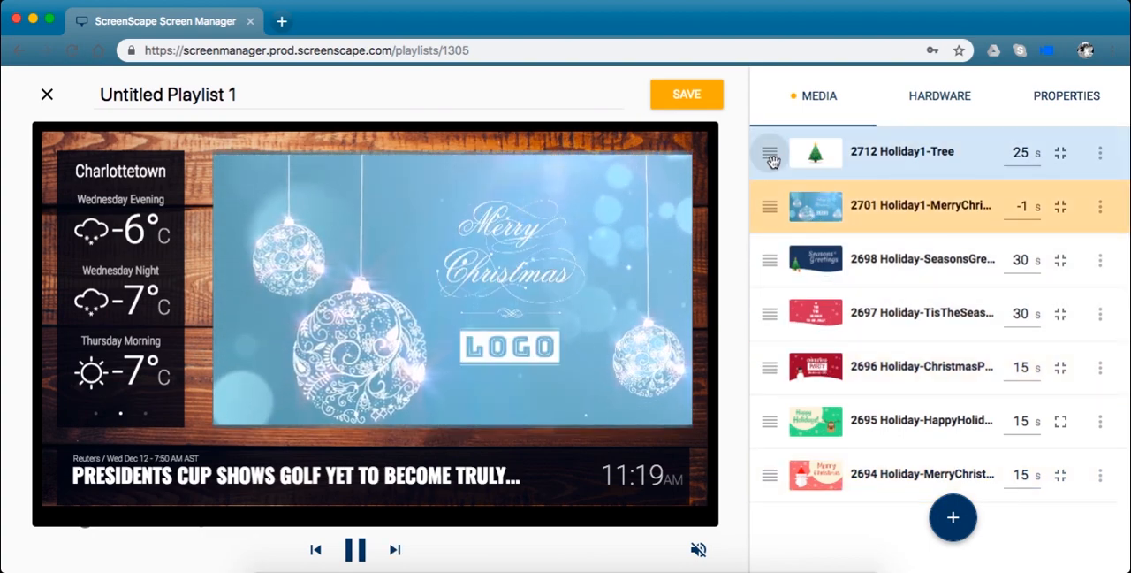
Reorder items so Holiday-HappyHolidays plays first and set Holiday-TisTheSeason to 10 seconds.
left_click_drag(769, 152, 769, 315)
type("10")
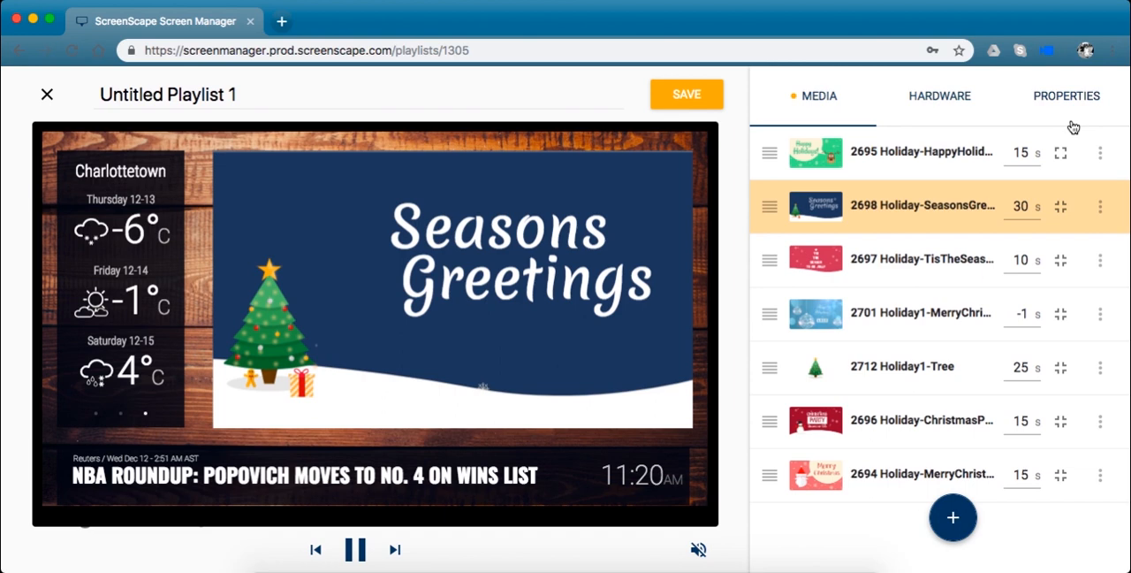
left_click(1065, 95)
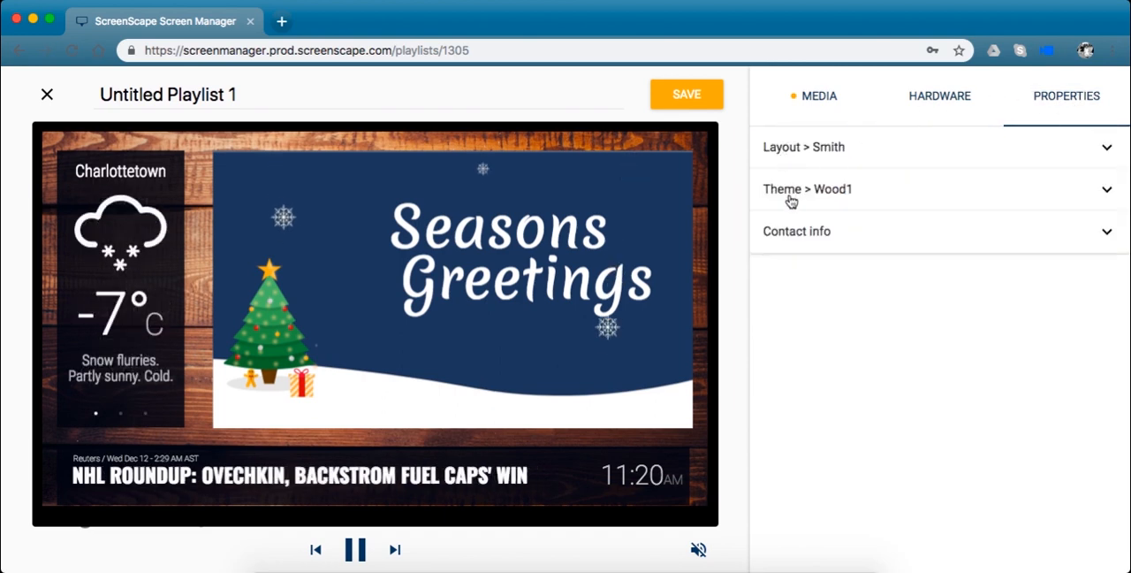
mouse_move(845, 152)
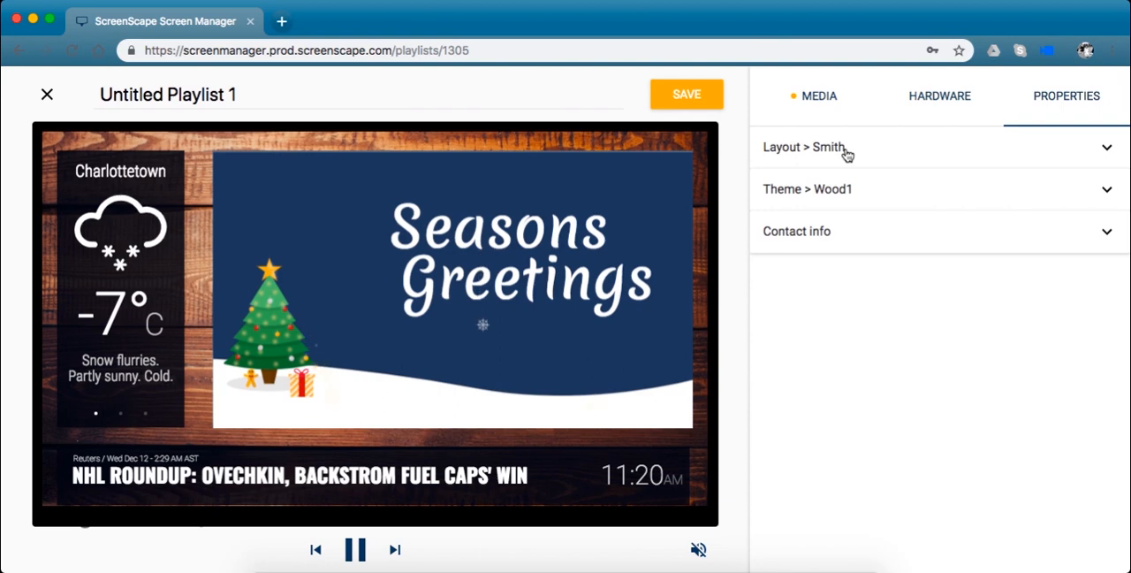
Try the Cole layout, then keep the Smith layout for the playlist.
left_click(802, 147)
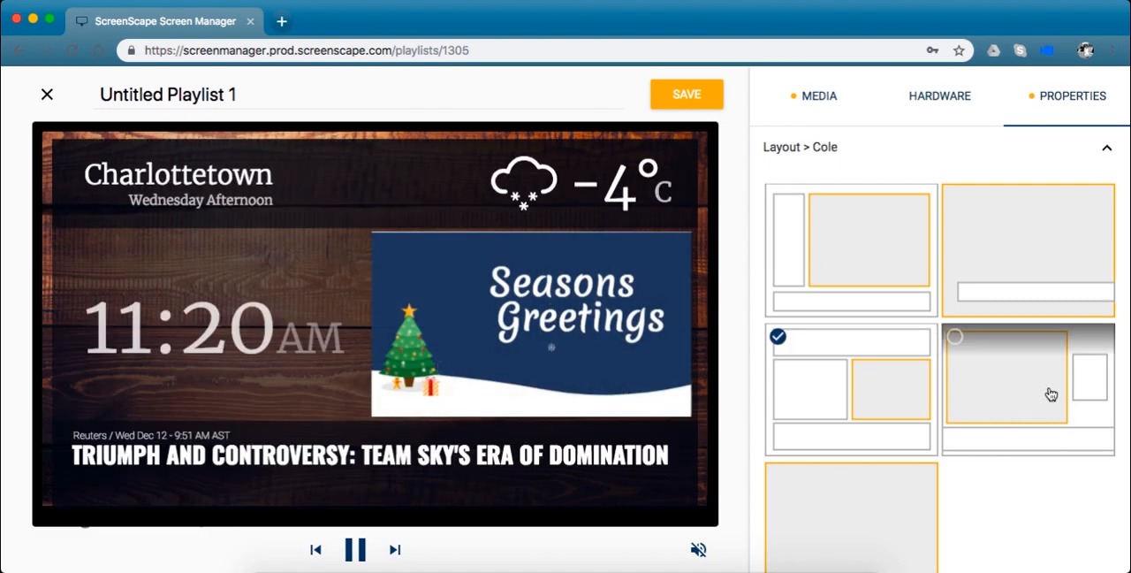
left_click(1028, 250)
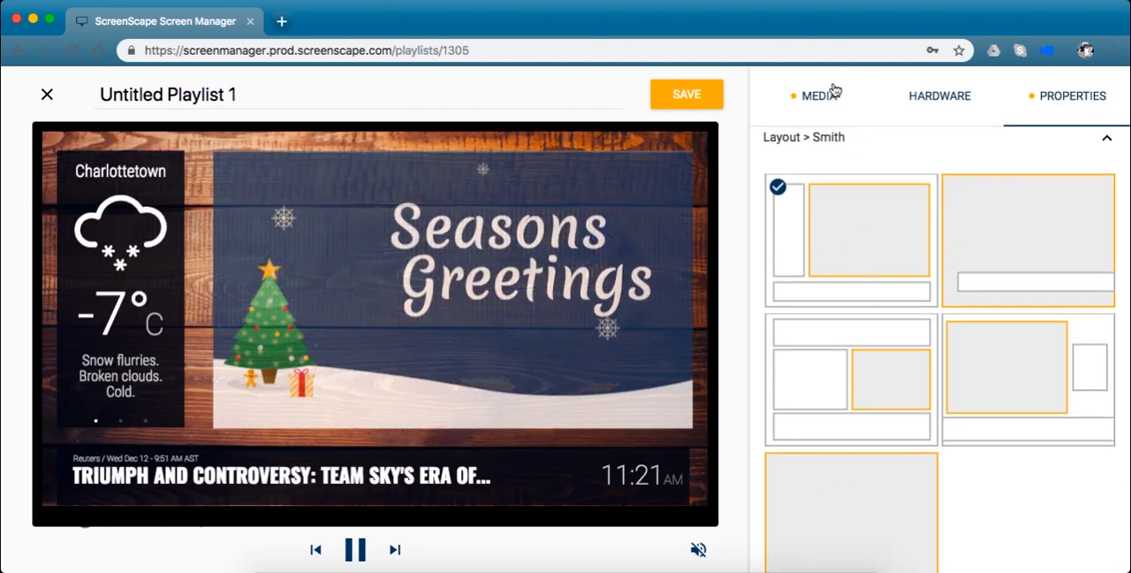
scroll("down", 3)
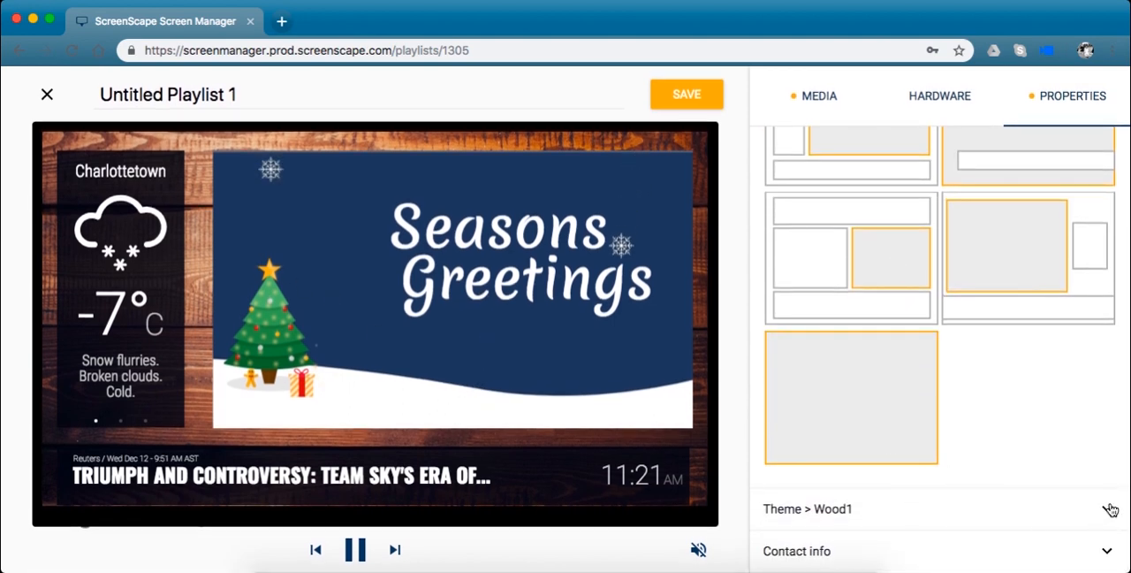
mouse_move(1025, 534)
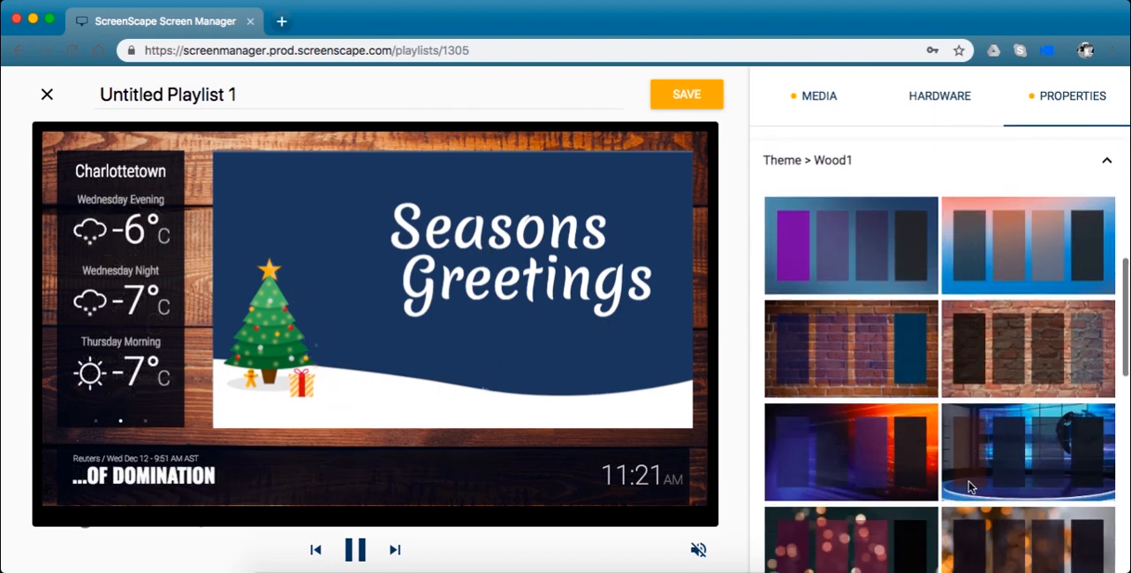
Try the teal wood-panel theme, then apply the blue textured theme instead of Wood1.
scroll("down", 3)
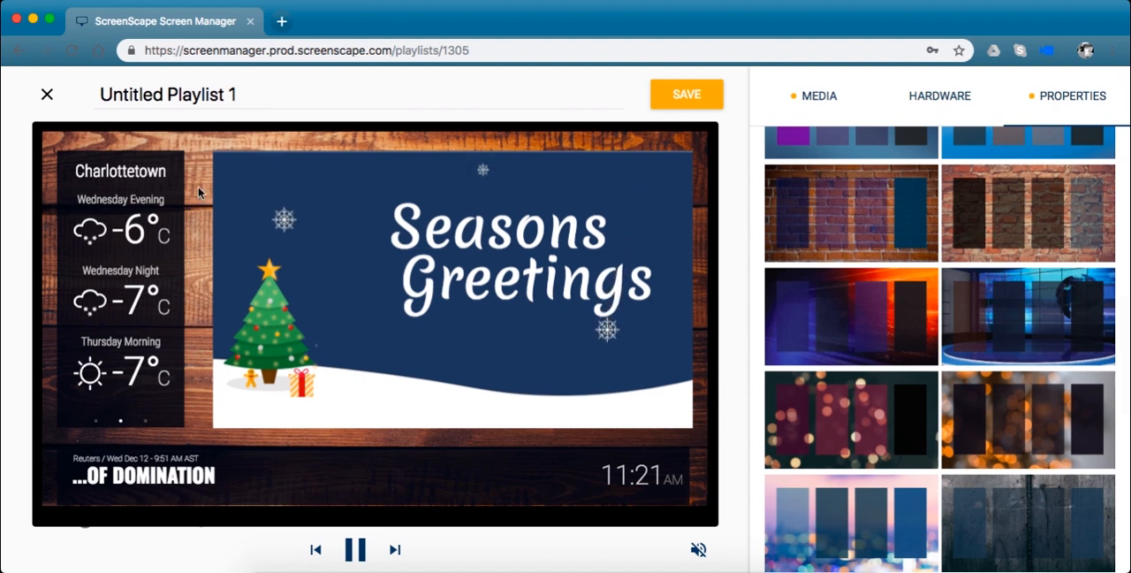
mouse_move(276, 446)
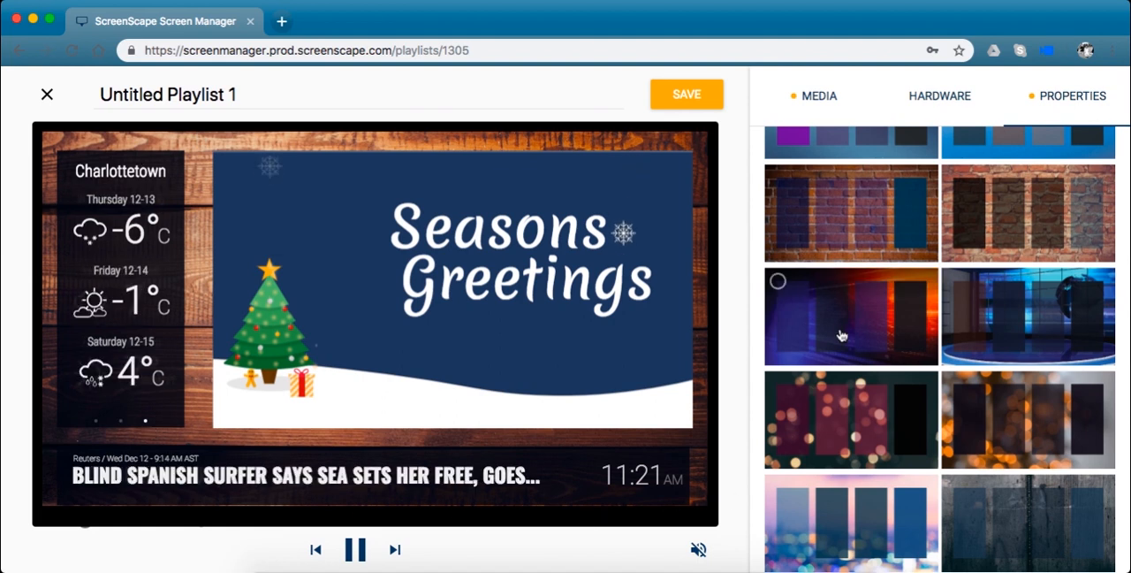
scroll("down", 3)
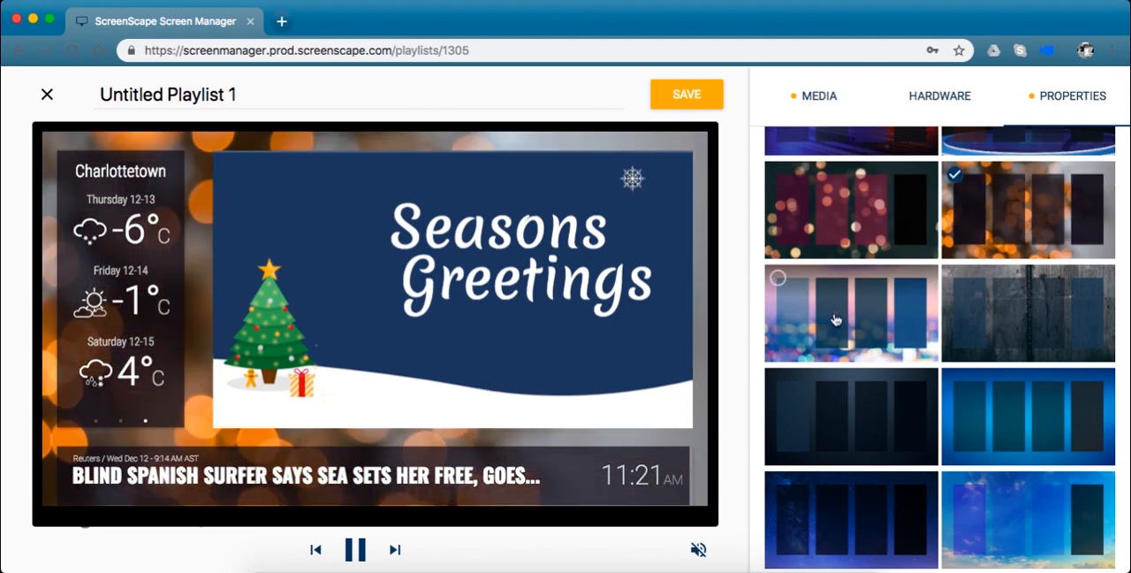
scroll("down", 3)
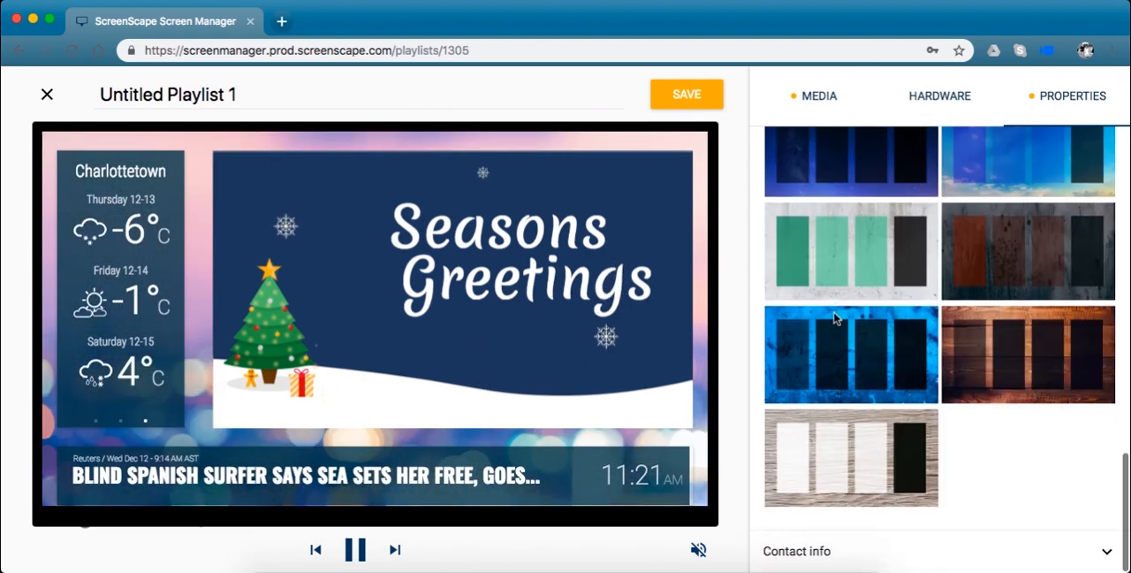
left_click(848, 251)
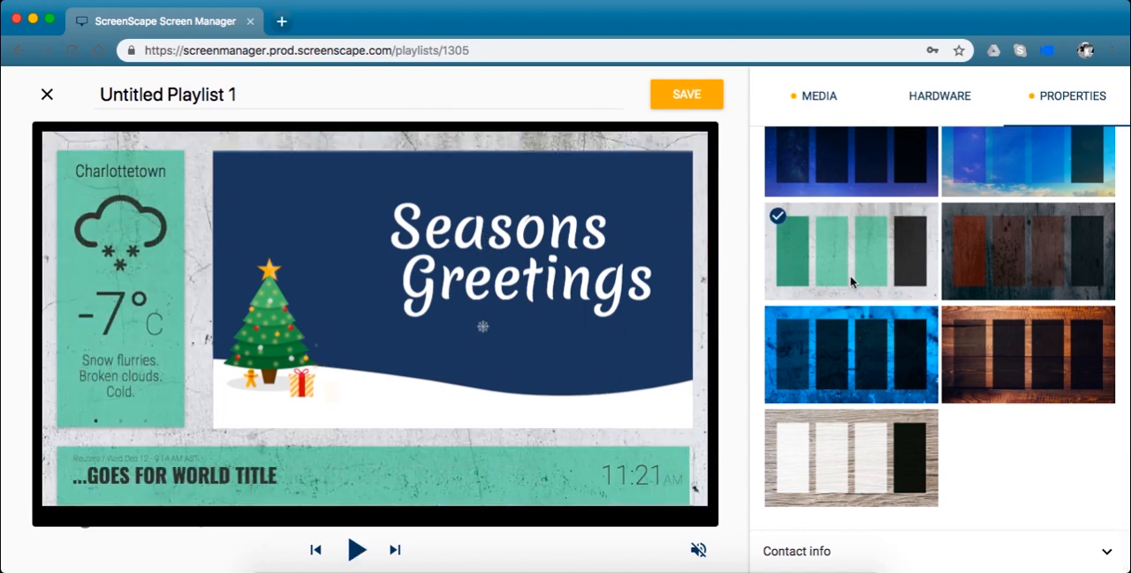
left_click(850, 354)
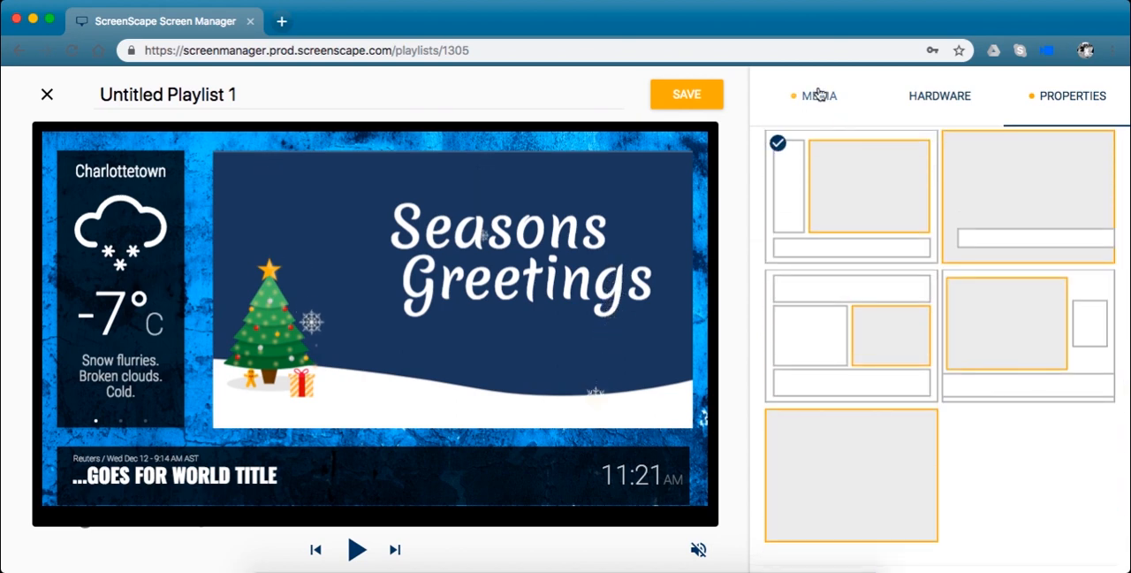
Return to the media items and preview TisTheSeason, then Holiday1-Tree.
left_click(816, 95)
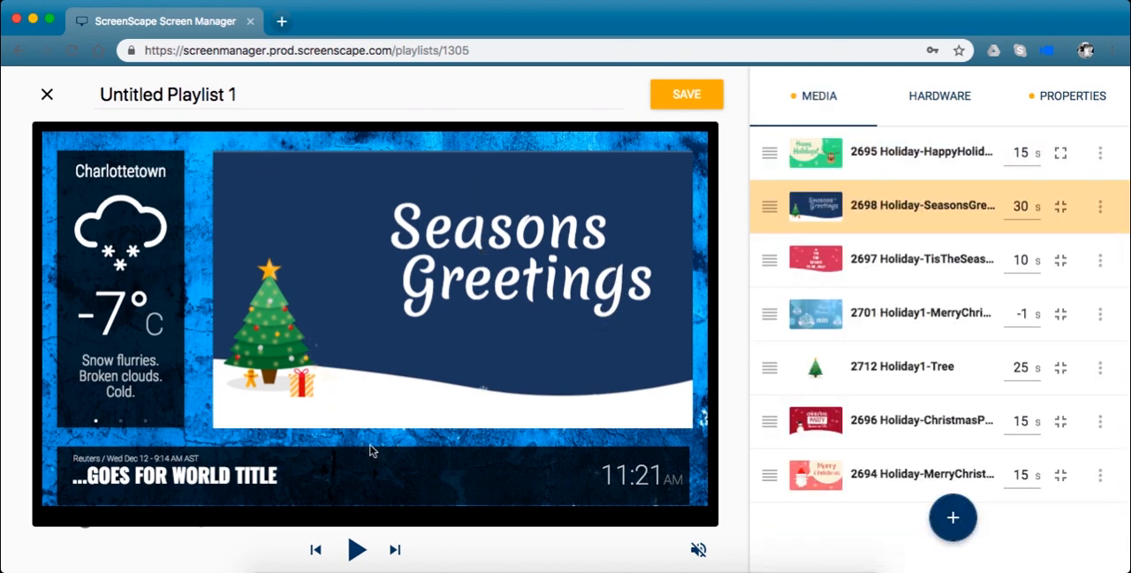
left_click(357, 548)
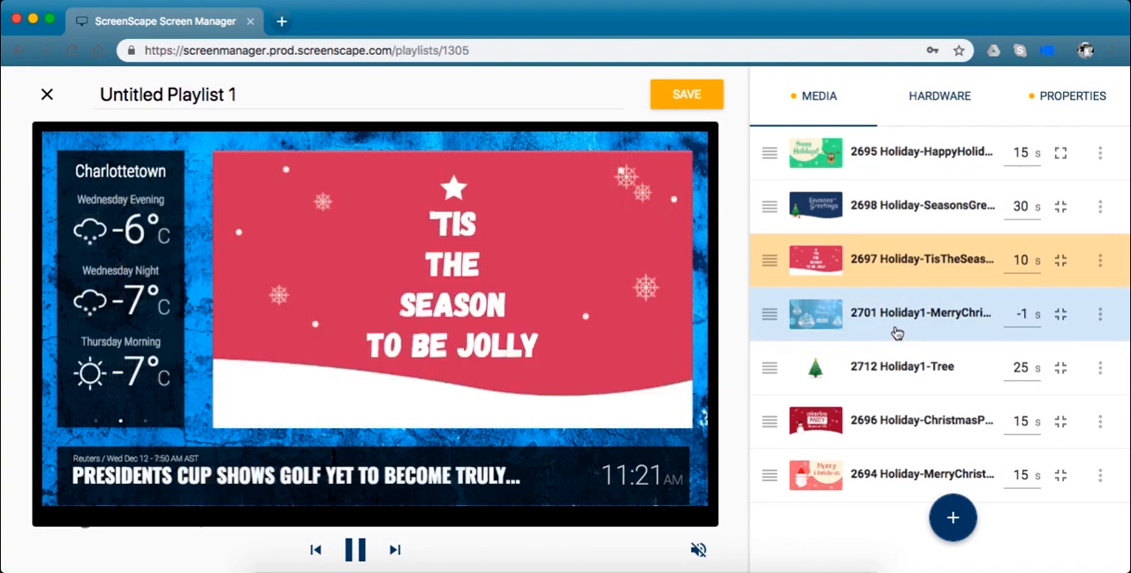
left_click(901, 366)
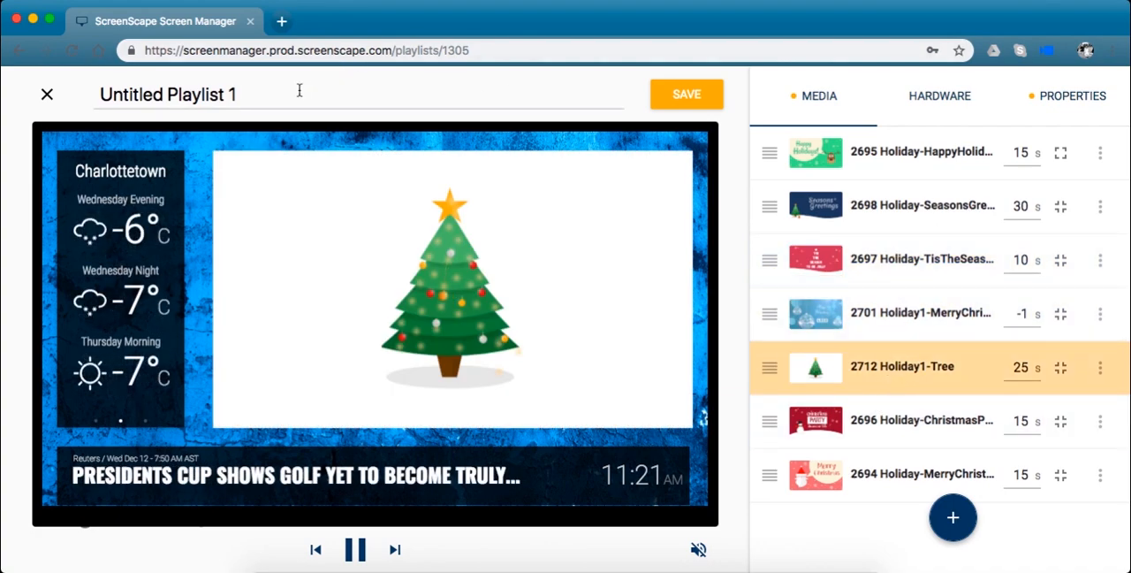
Rename 'Untitled Playlist 1' to 'Holiday' and preview the TisTheSeason slide.
double_click(166, 93)
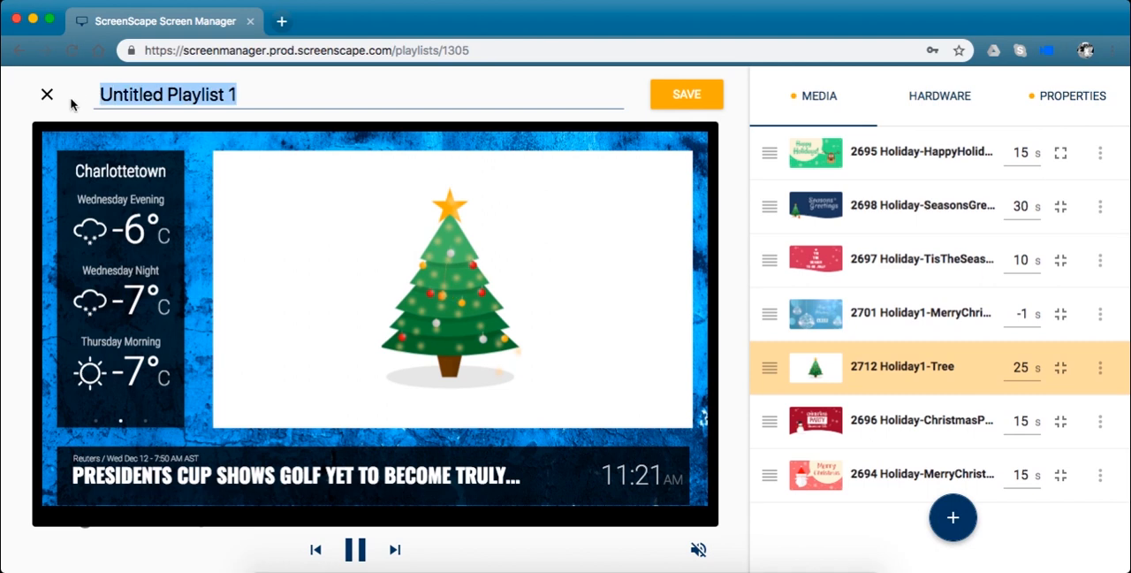
type("Holiday")
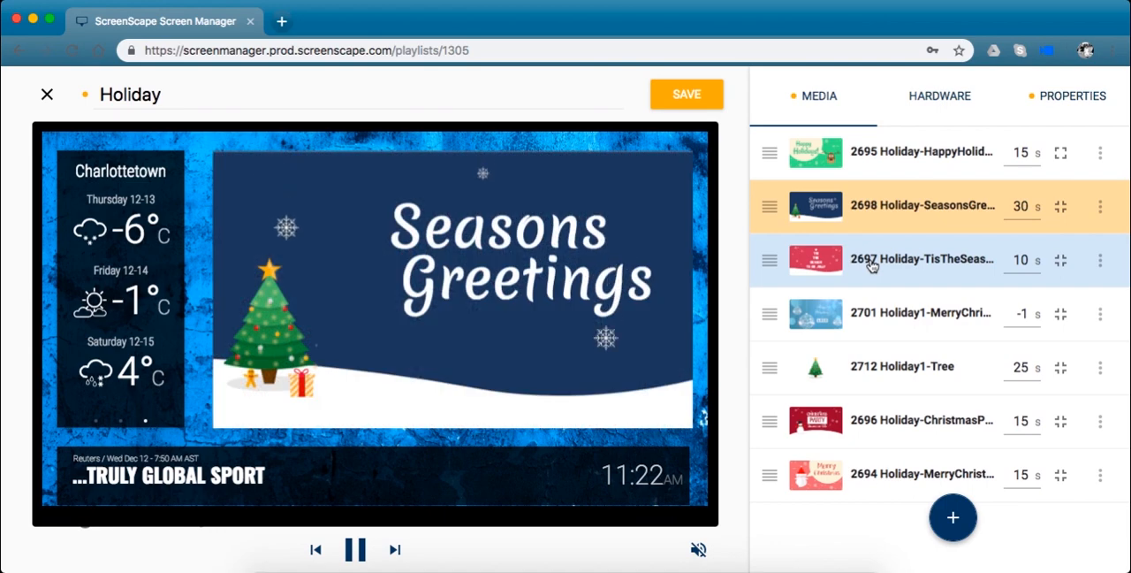
left_click(922, 258)
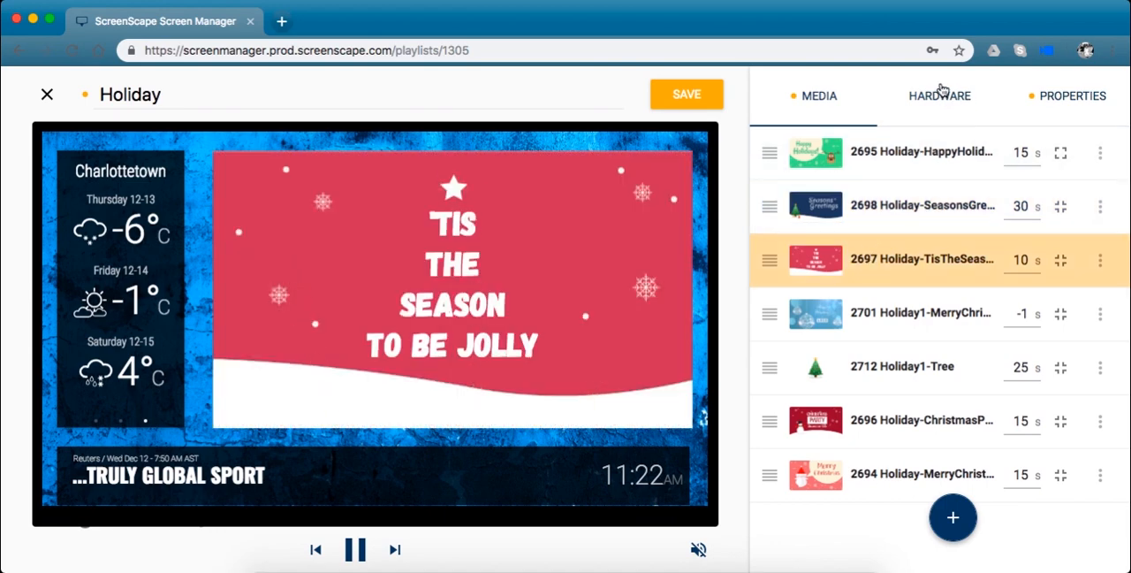
Show the playlist's hardware assignments, currently empty.
left_click(940, 96)
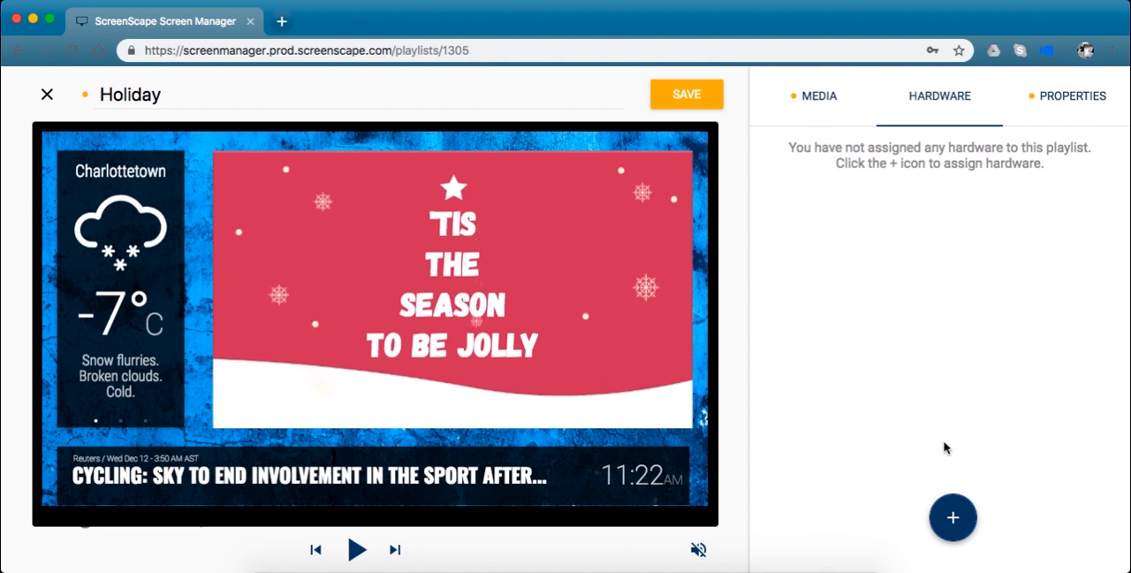
mouse_move(953, 516)
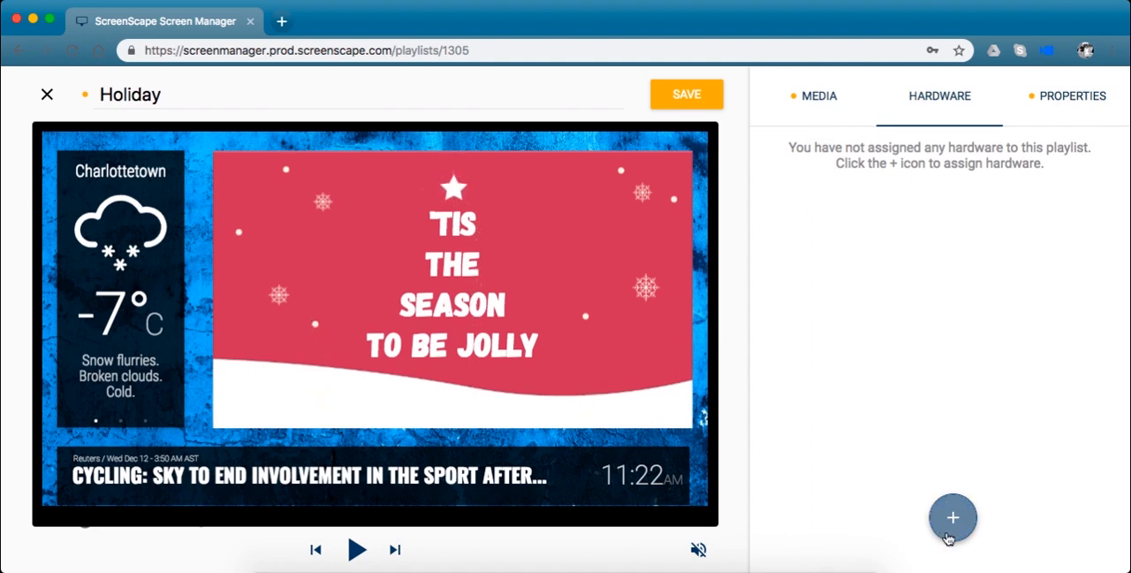
Assign the Z111 device GESC64600SJR to the Holiday playlist.
left_click(953, 518)
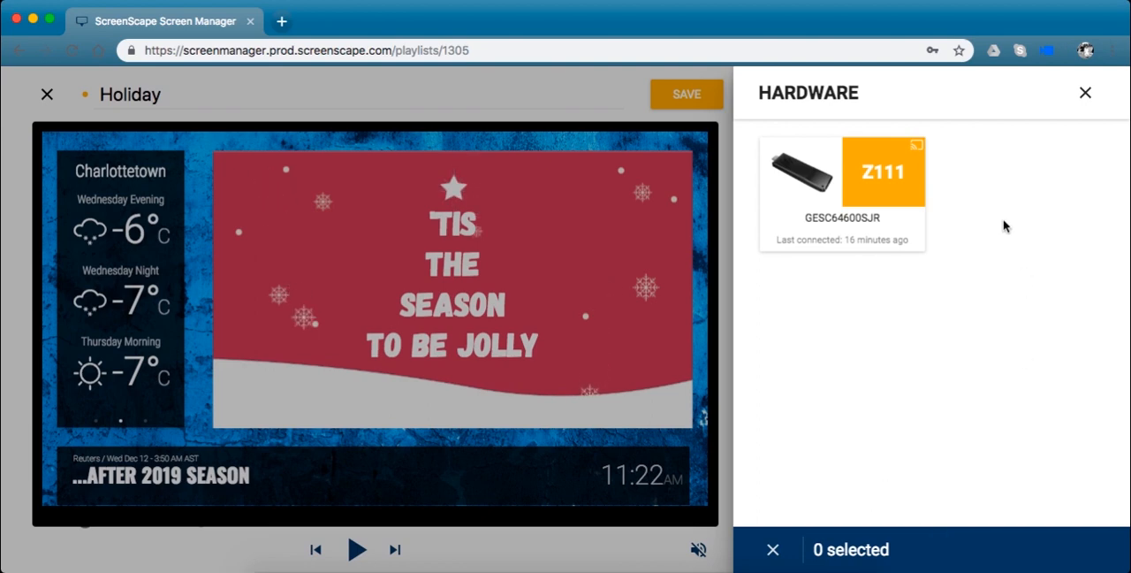
mouse_move(997, 389)
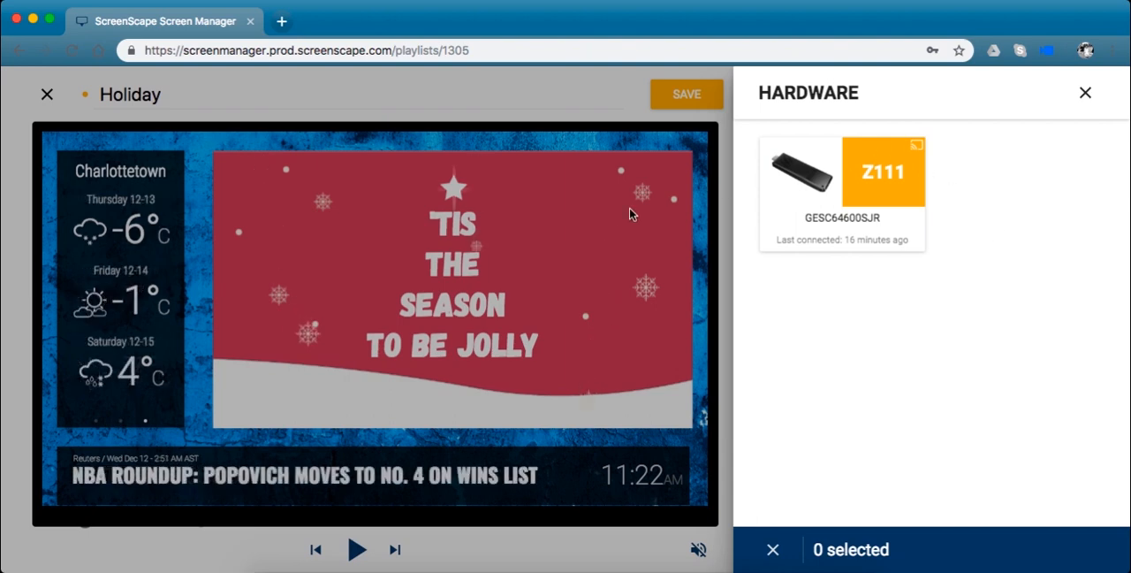
mouse_move(946, 205)
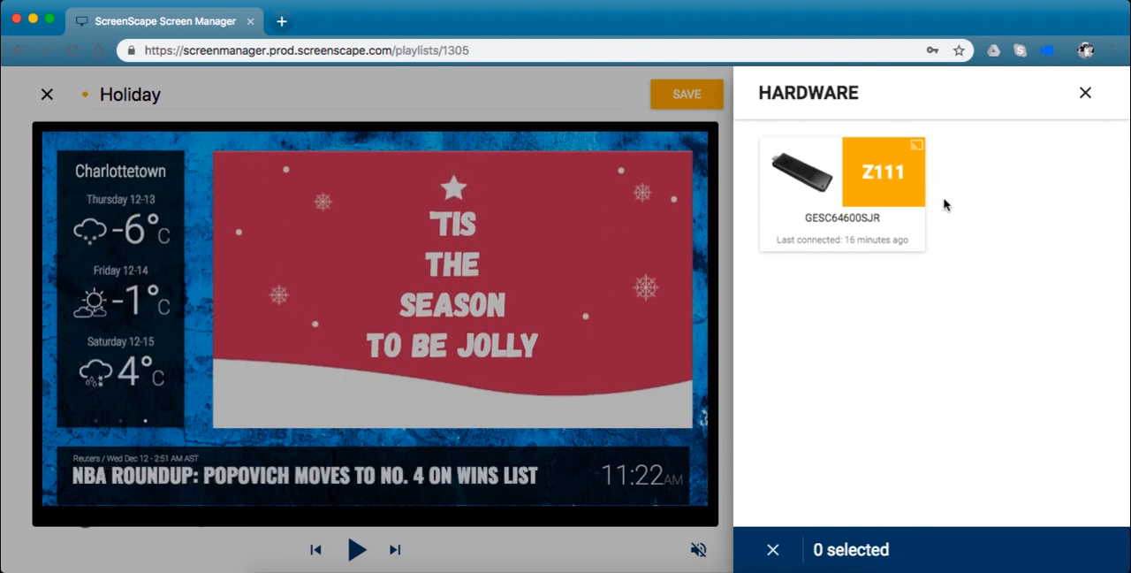
mouse_move(834, 181)
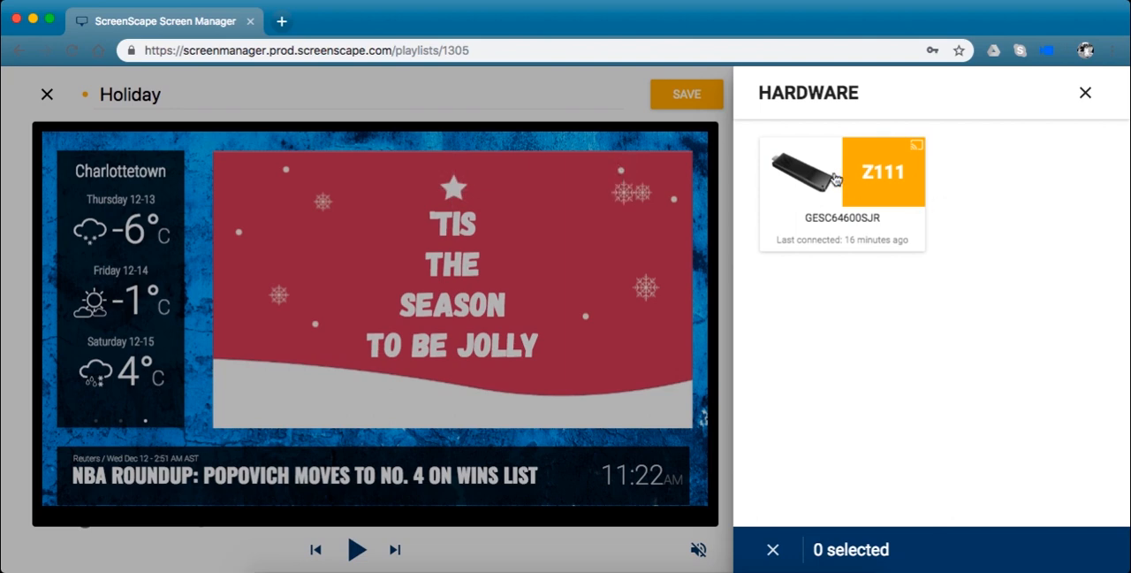
left_click(841, 173)
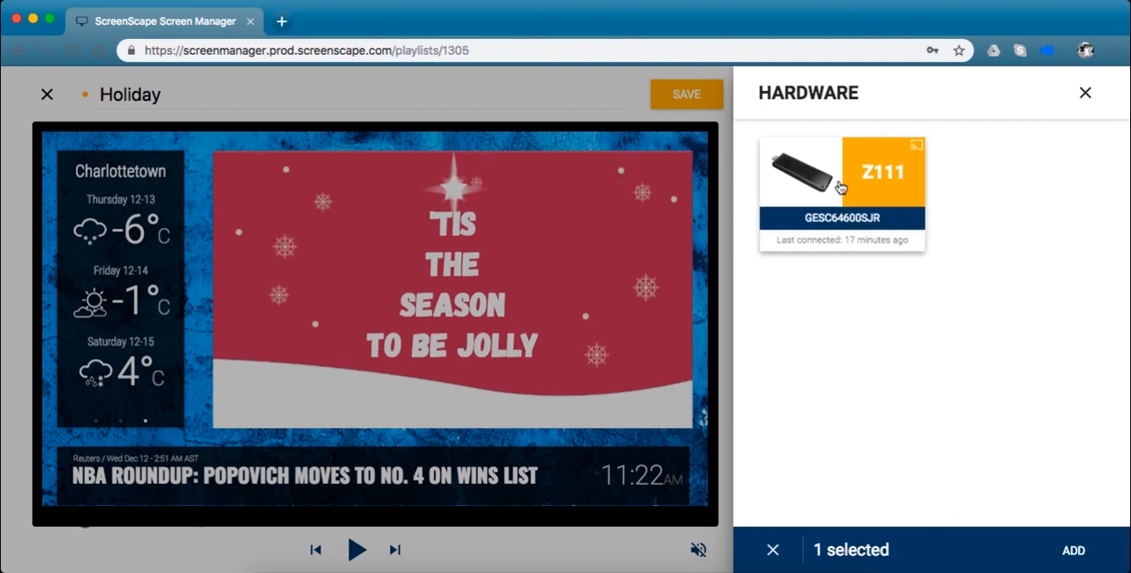
mouse_move(1011, 230)
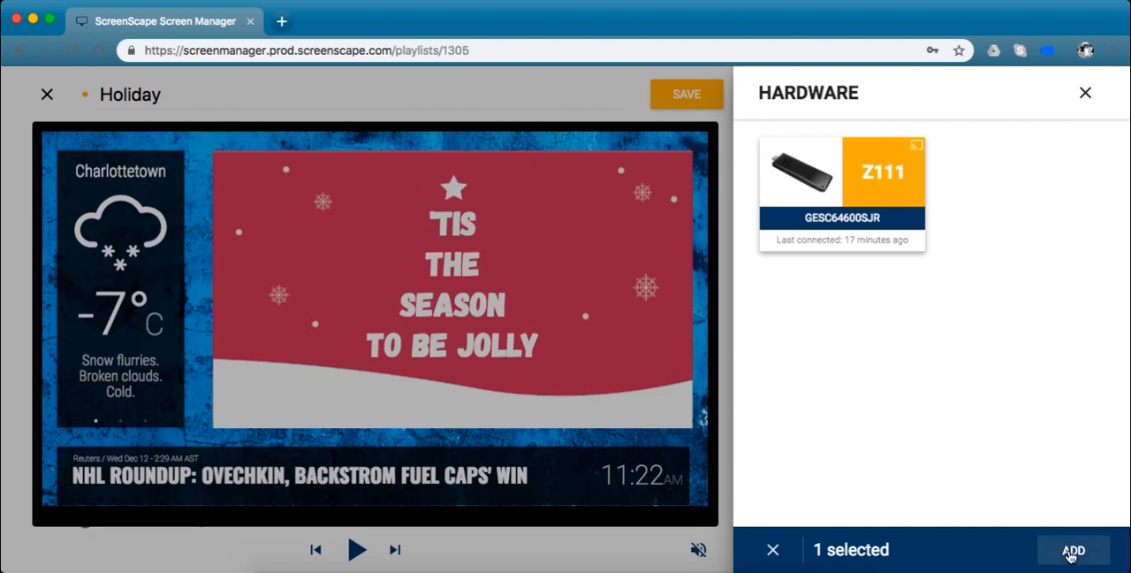
left_click(1075, 548)
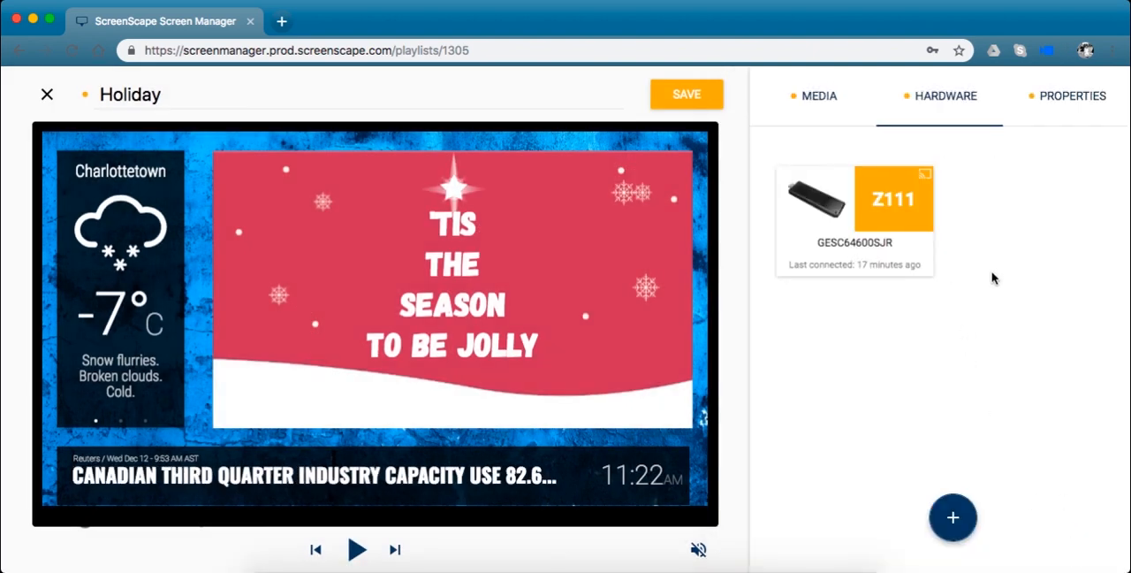
left_click(817, 95)
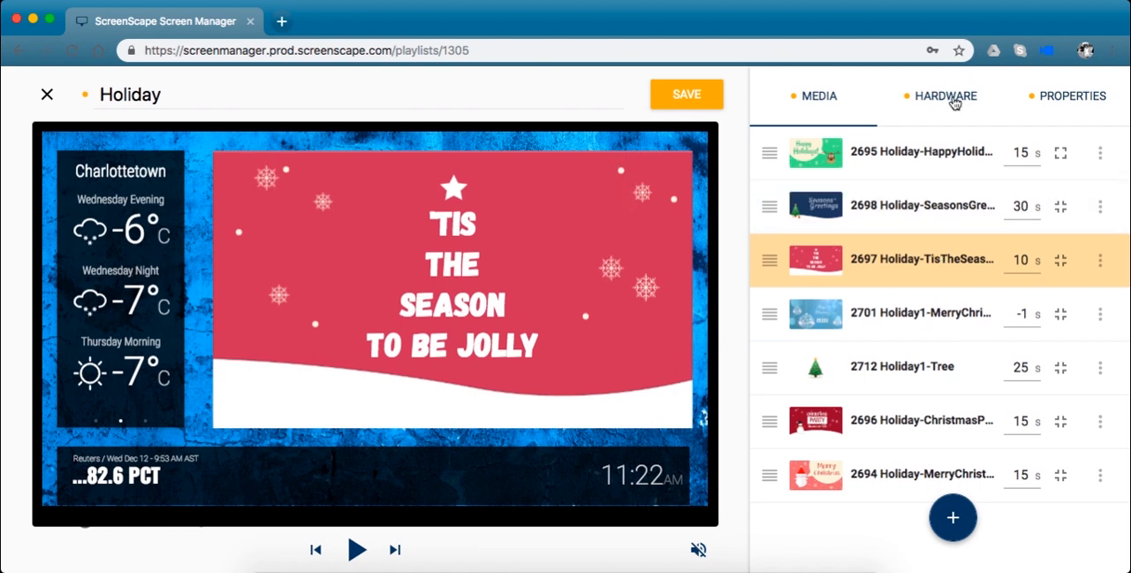
left_click(944, 95)
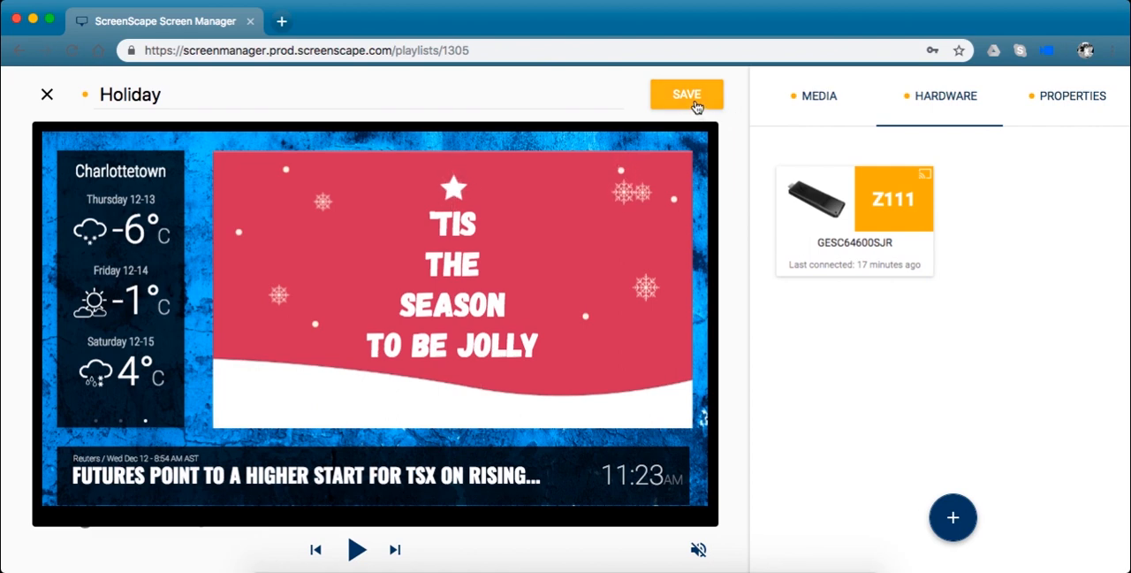
left_click(686, 94)
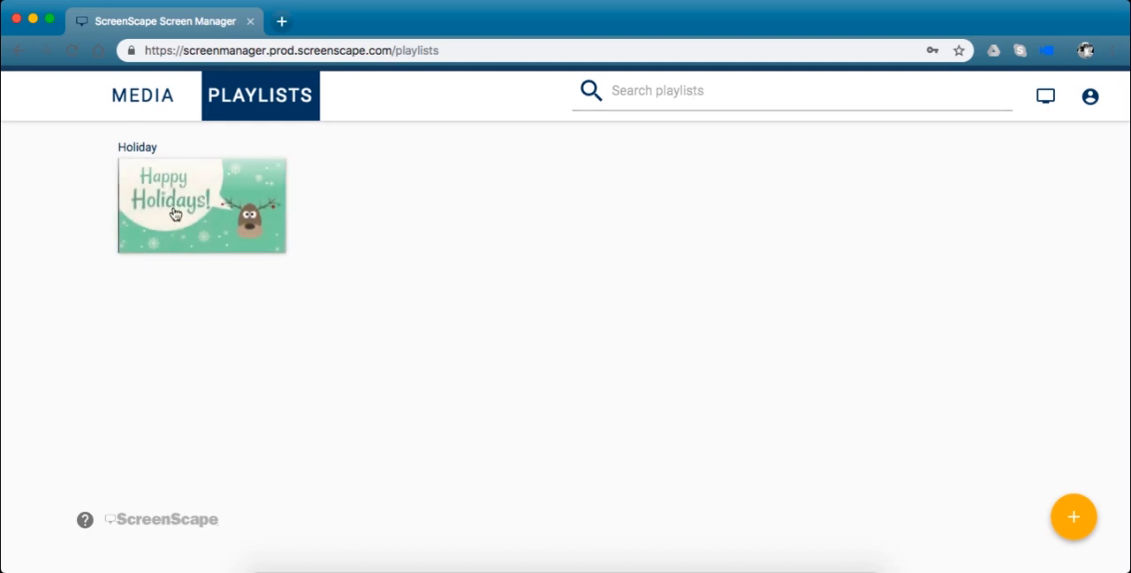
Reopen the saved Holiday playlist from the Playlists page.
left_click(201, 204)
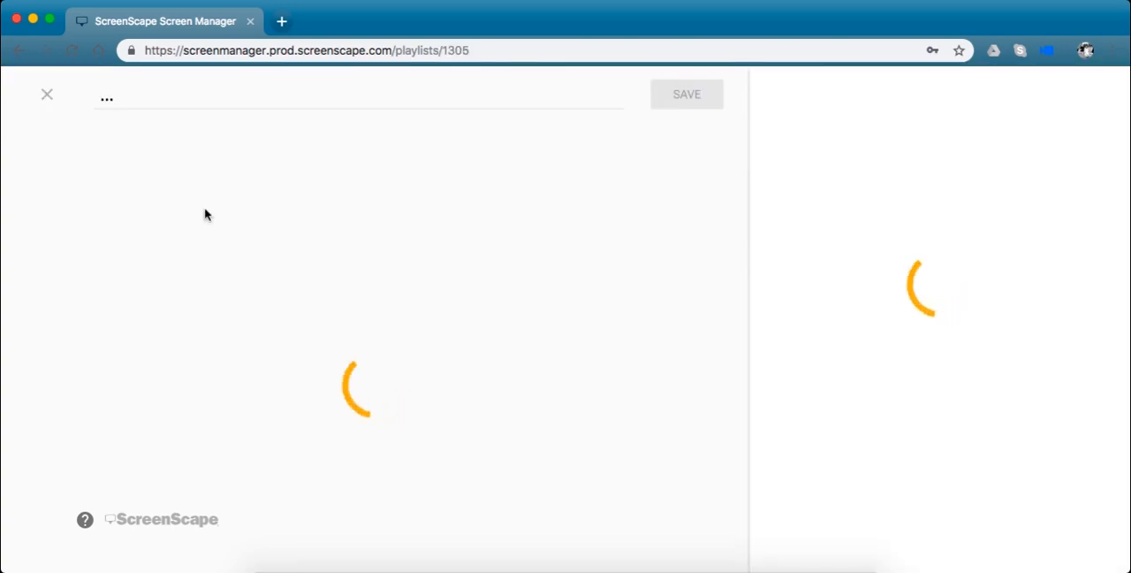